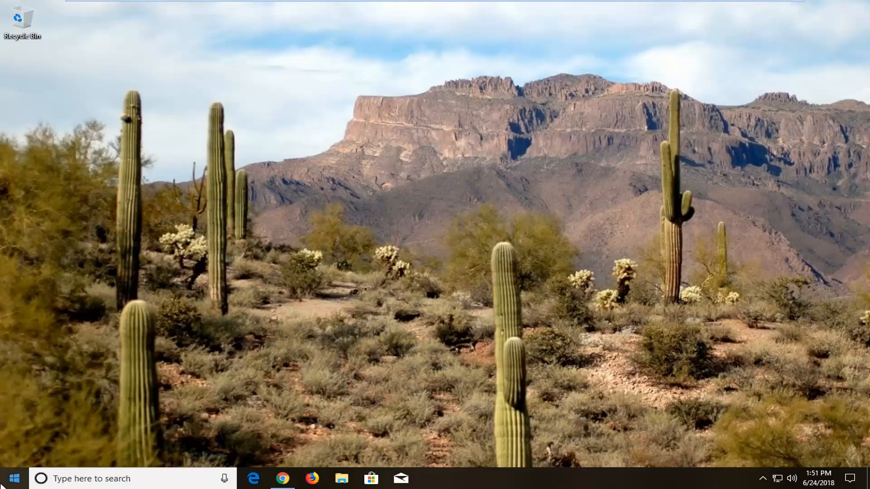
Search the Start menu for 'system mainte' to surface 'Review your computer's status and resolve issues'.
{"action": "type", "text": "system maint"}
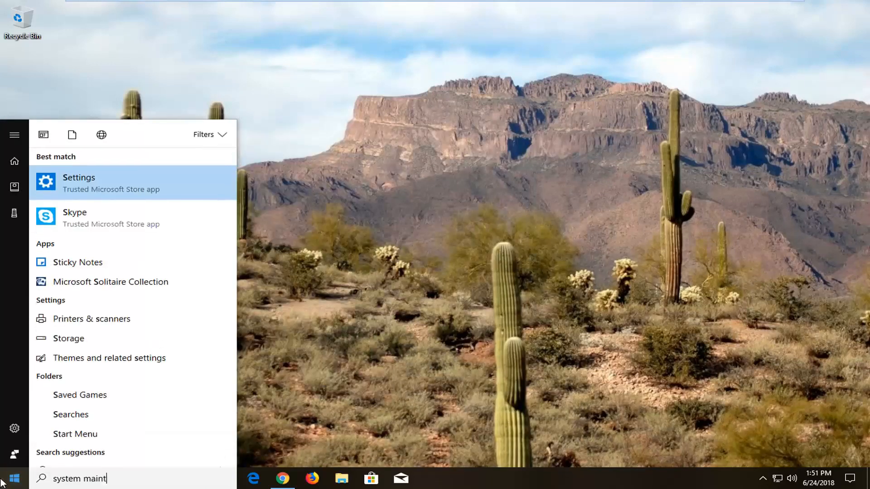
{"action": "type", "text": "e"}
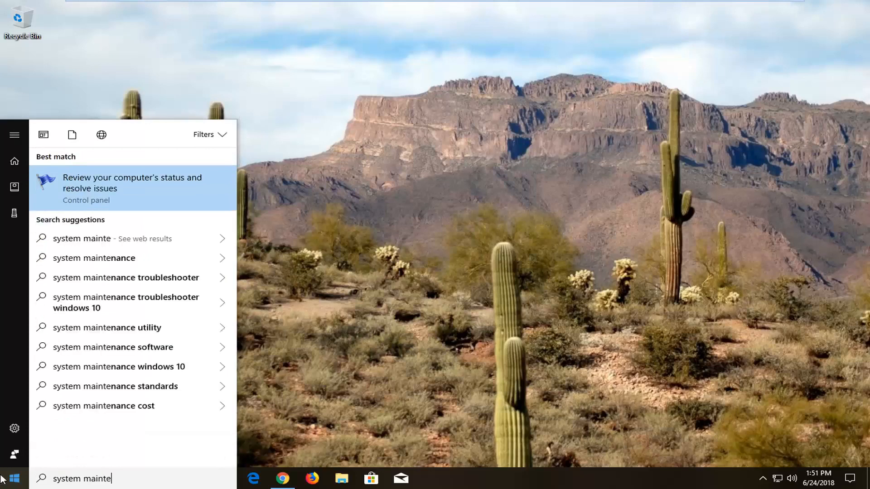
{"action": "mouse_move", "coordinate": [106, 189]}
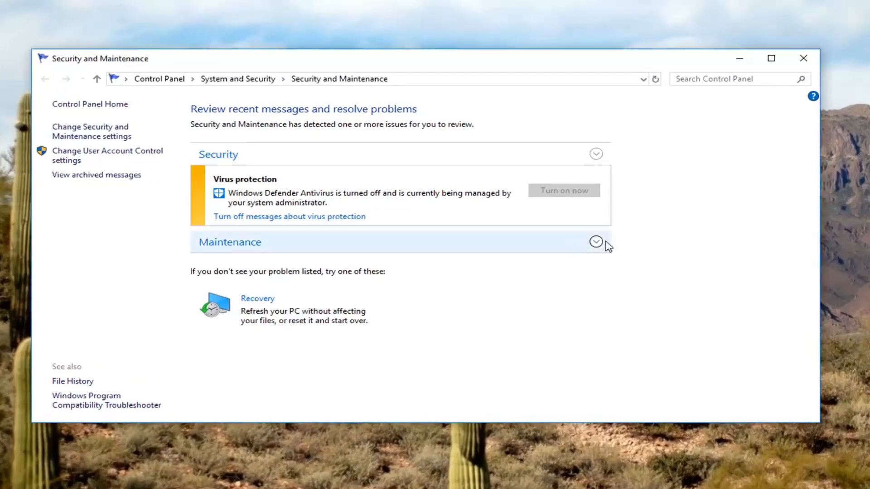
Turn off 'Allow scheduled maintenance to wake up my computer' in Maintenance settings and save.
{"action": "left_click", "coordinate": [595, 241]}
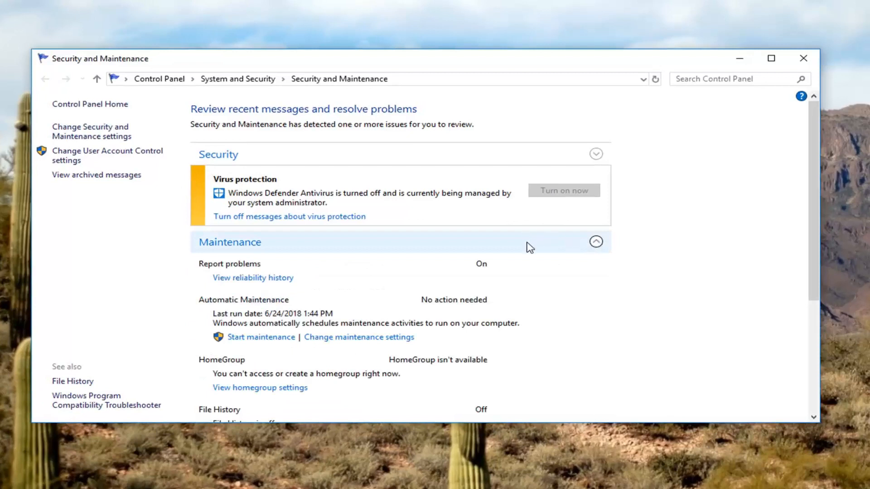
{"action": "scroll", "scroll_direction": "down", "scroll_amount": 3}
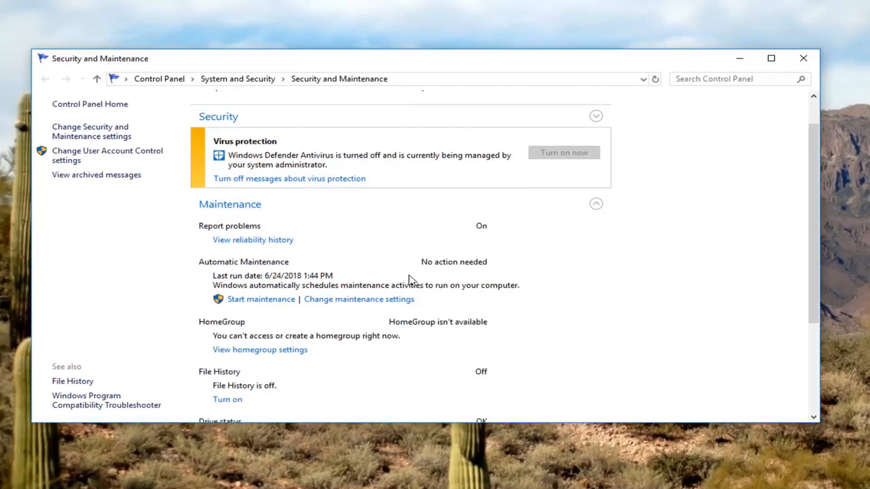
{"action": "mouse_move", "coordinate": [304, 306]}
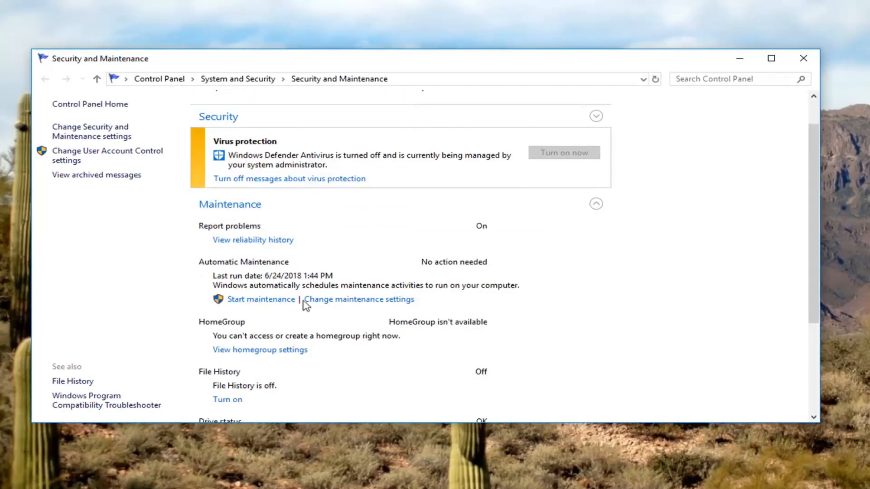
{"action": "left_click", "coordinate": [359, 299]}
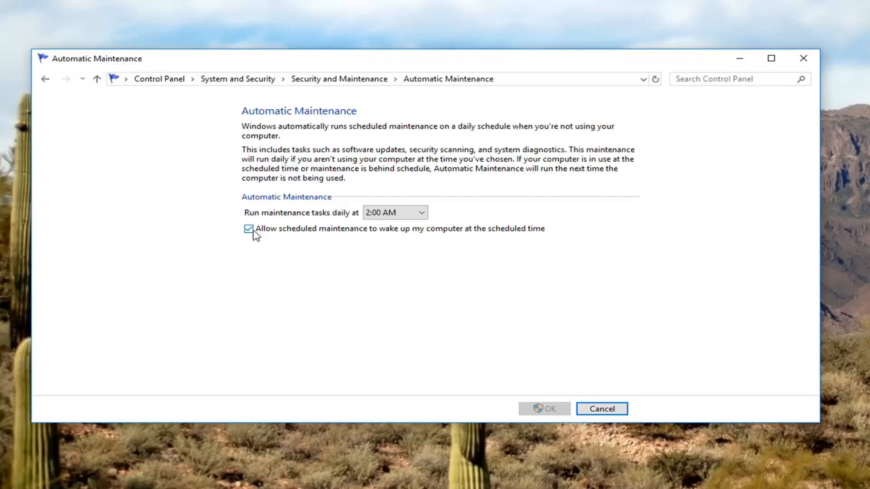
{"action": "mouse_move", "coordinate": [316, 230]}
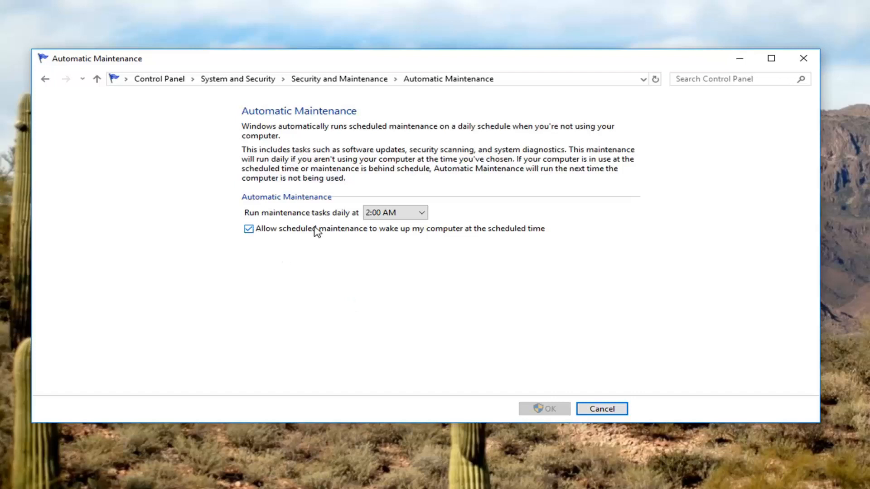
{"action": "left_click", "coordinate": [248, 229]}
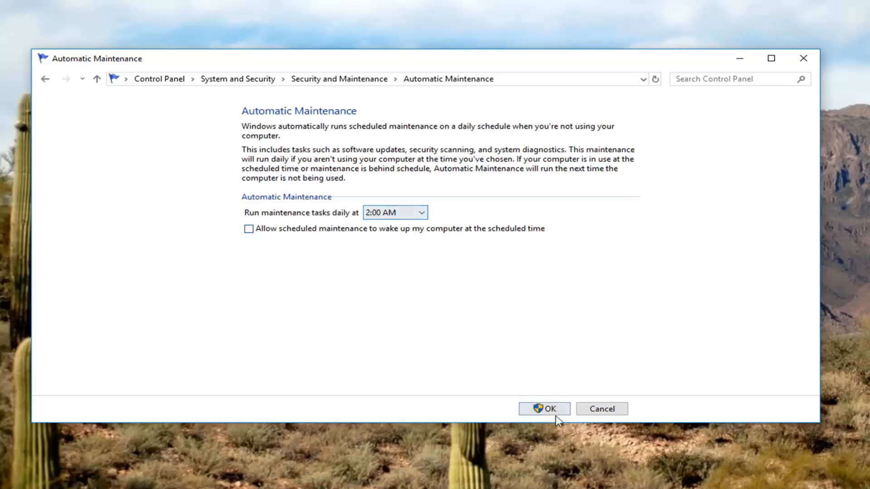
{"action": "left_click", "coordinate": [544, 409]}
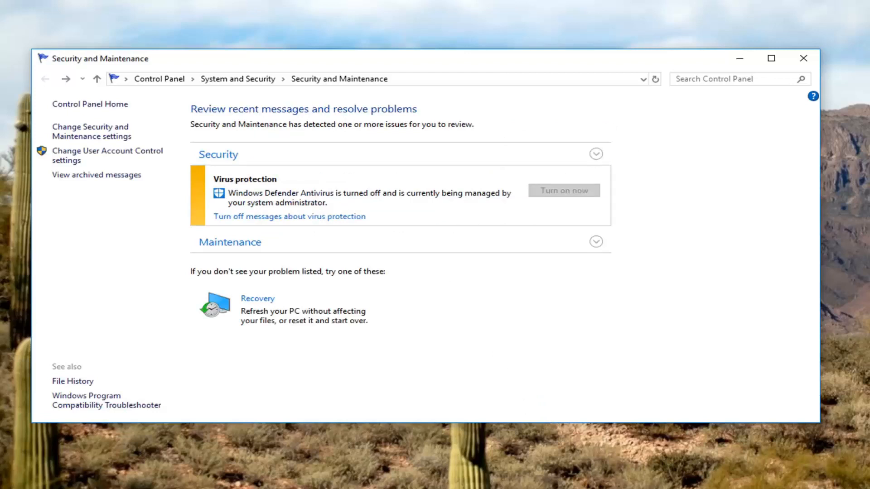
{"action": "mouse_move", "coordinate": [154, 84]}
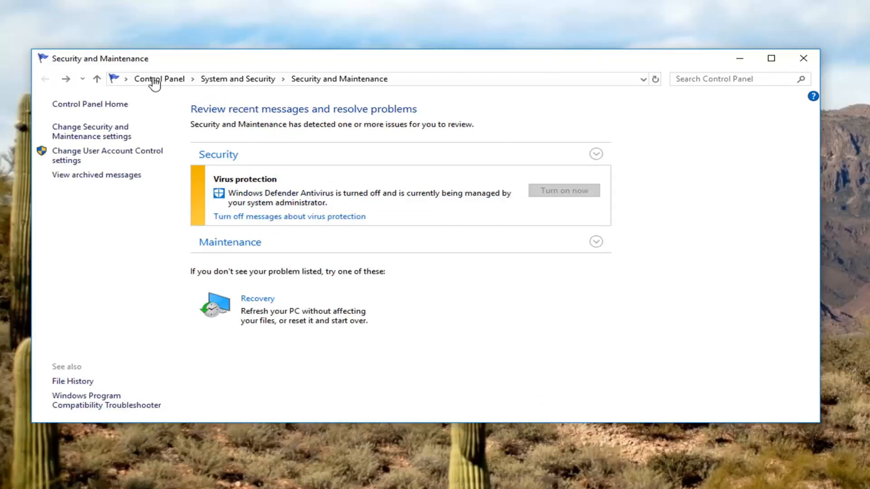
{"action": "mouse_move", "coordinate": [337, 77]}
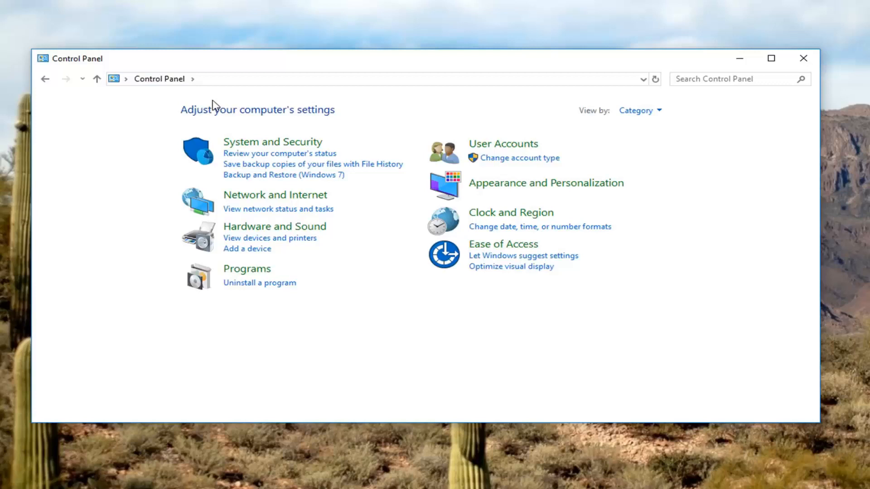
{"action": "mouse_move", "coordinate": [237, 116]}
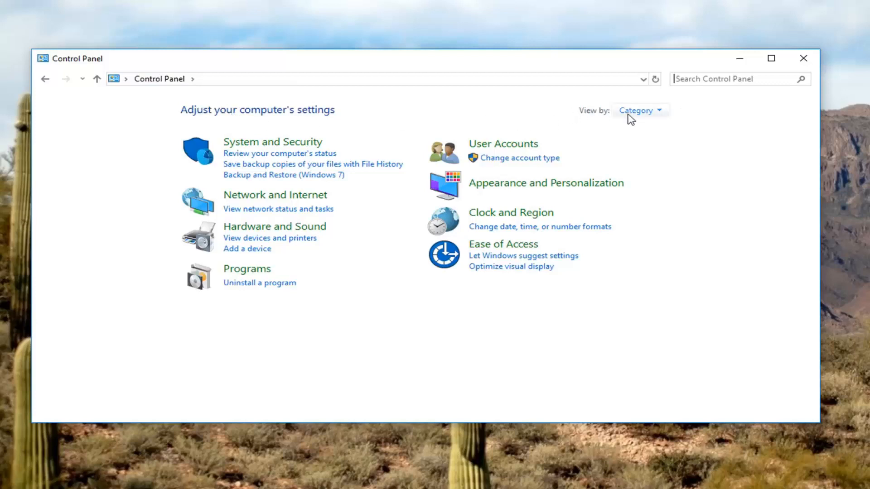
Switch Control Panel to Large icons view and go to Power Options.
{"action": "left_click", "coordinate": [639, 111]}
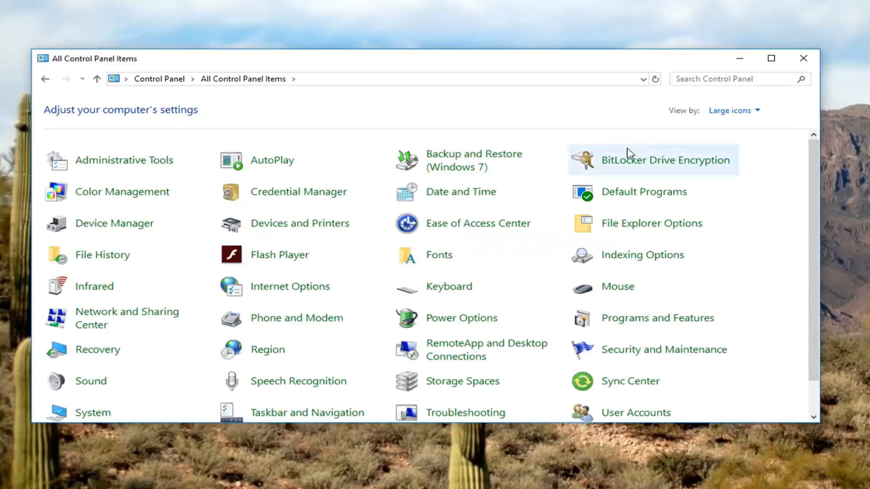
{"action": "mouse_move", "coordinate": [441, 324]}
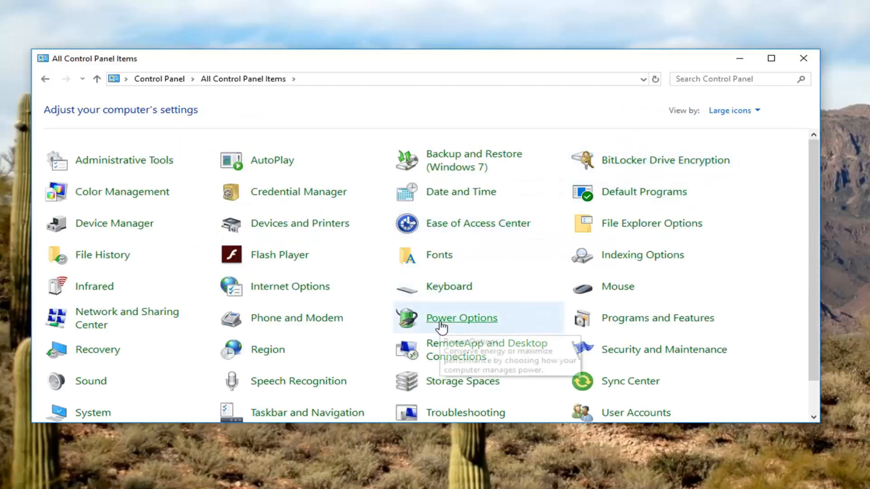
{"action": "left_click", "coordinate": [462, 317]}
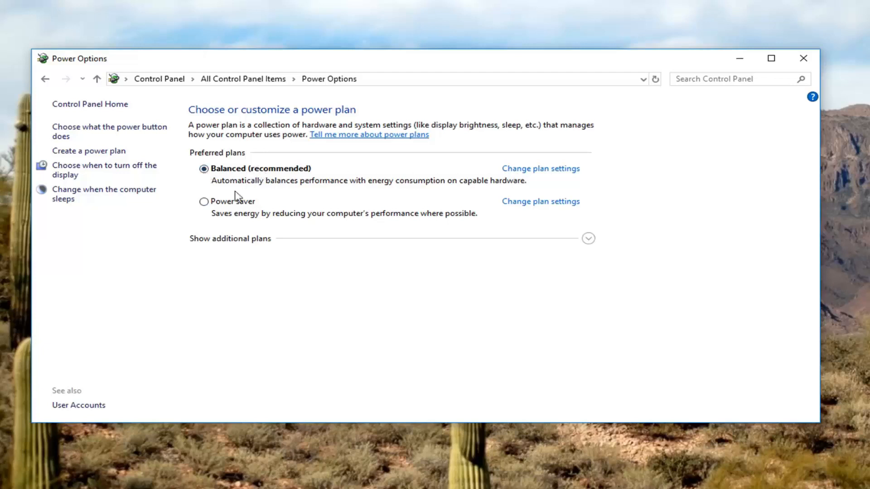
{"action": "mouse_move", "coordinate": [319, 171]}
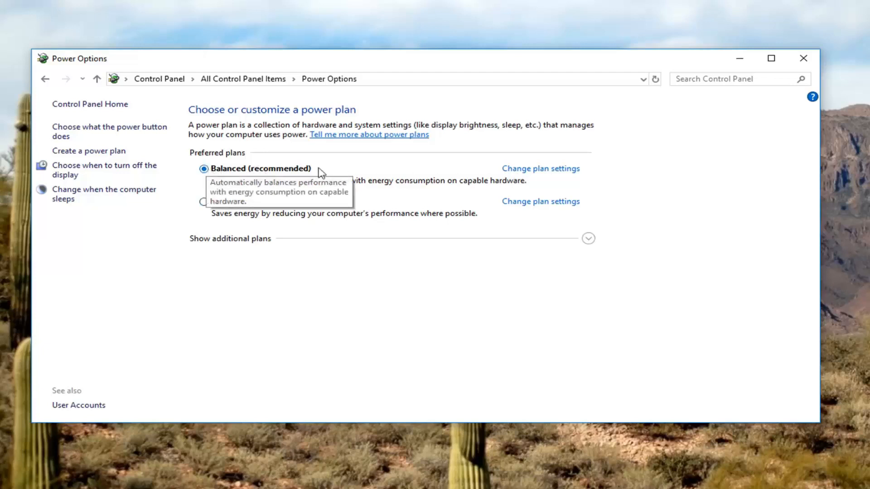
Open the Balanced plan's advanced settings and expand Sleep to view Sleep after.
{"action": "left_click", "coordinate": [539, 168]}
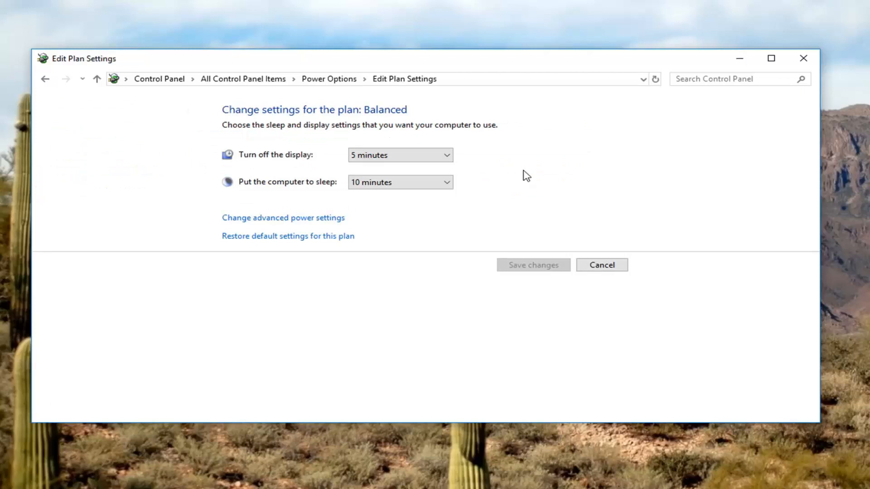
{"action": "mouse_move", "coordinate": [254, 220]}
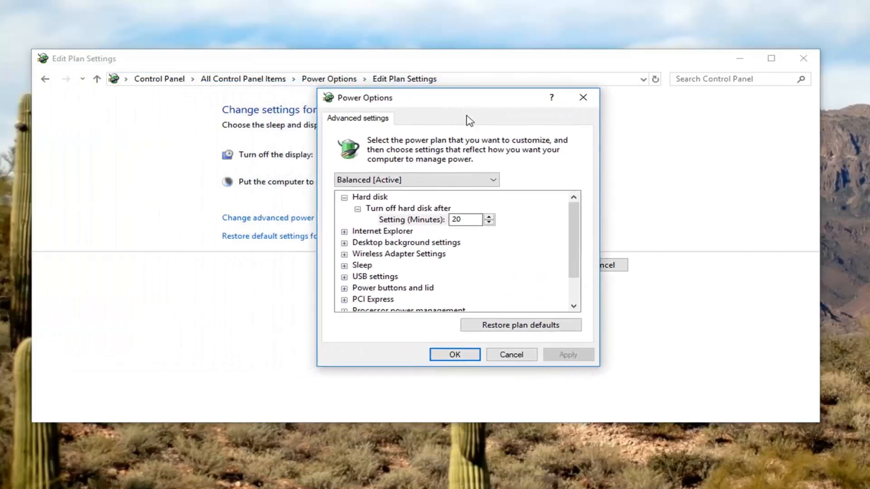
{"action": "scroll", "scroll_direction": "down", "scroll_amount": 3}
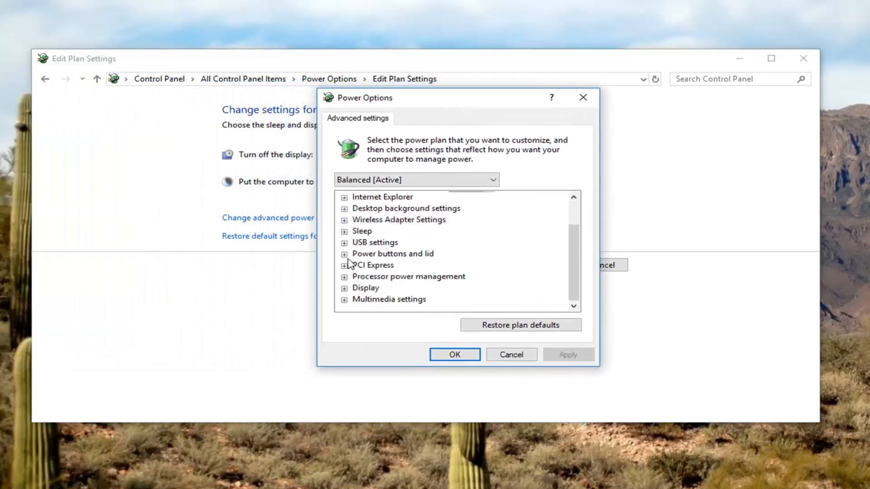
{"action": "left_click", "coordinate": [344, 230]}
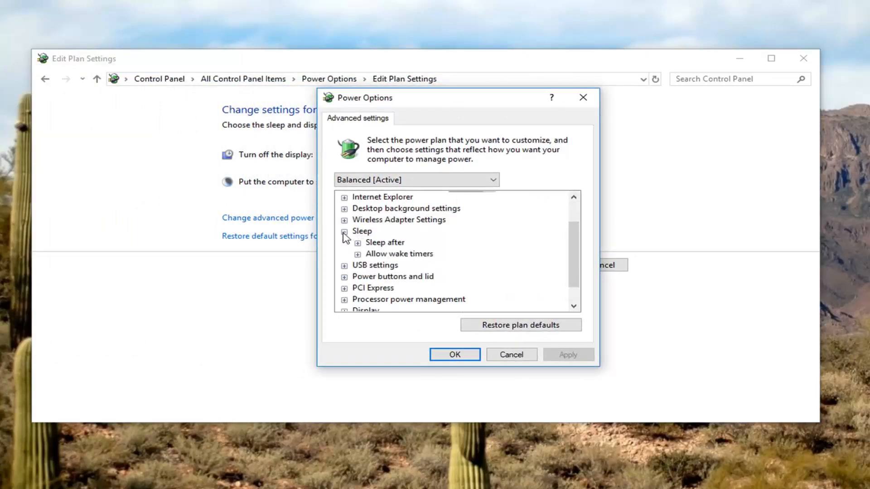
{"action": "left_click", "coordinate": [344, 231]}
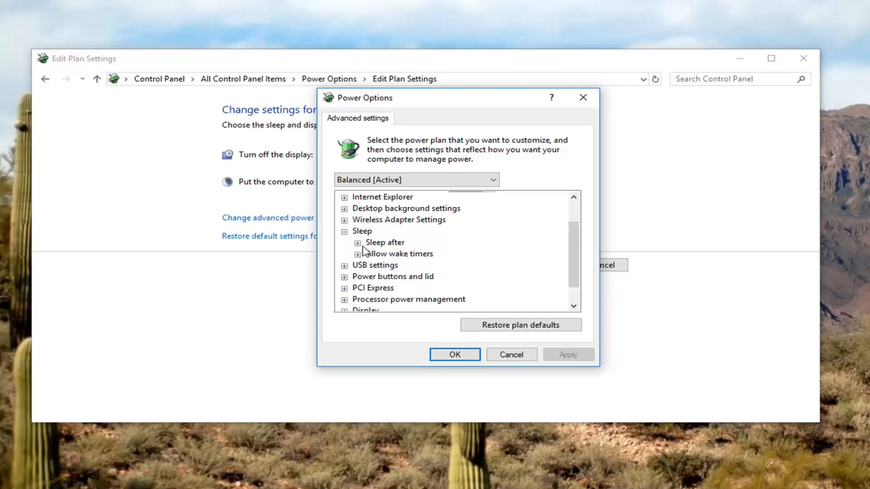
{"action": "left_click", "coordinate": [357, 242]}
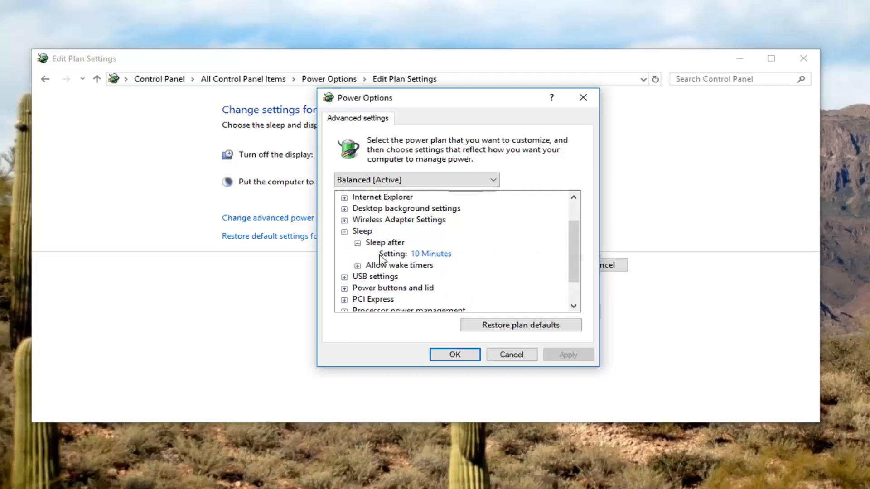
{"action": "mouse_move", "coordinate": [431, 256]}
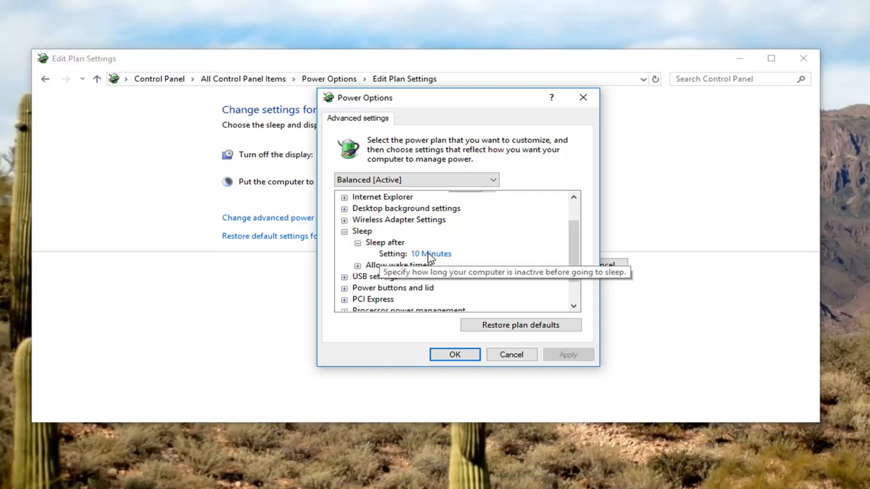
{"action": "left_click", "coordinate": [430, 254]}
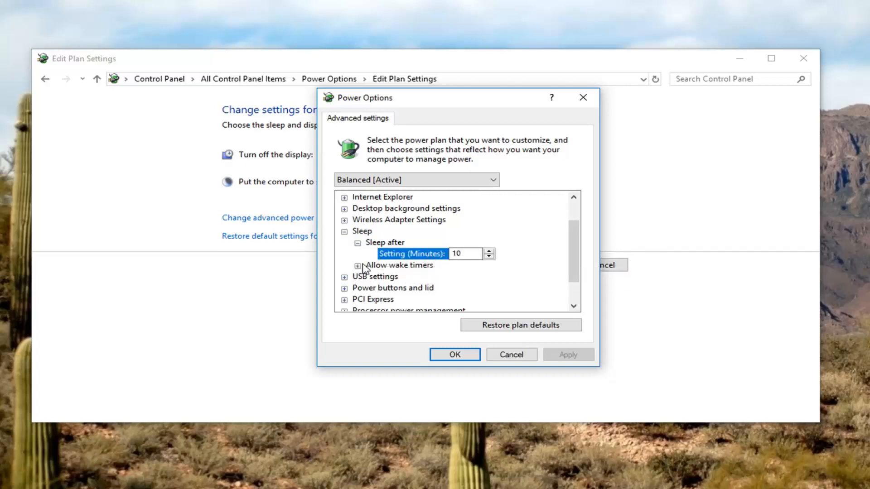
Set Allow wake timers to Disable and confirm the power plan change.
{"action": "left_click", "coordinate": [344, 265]}
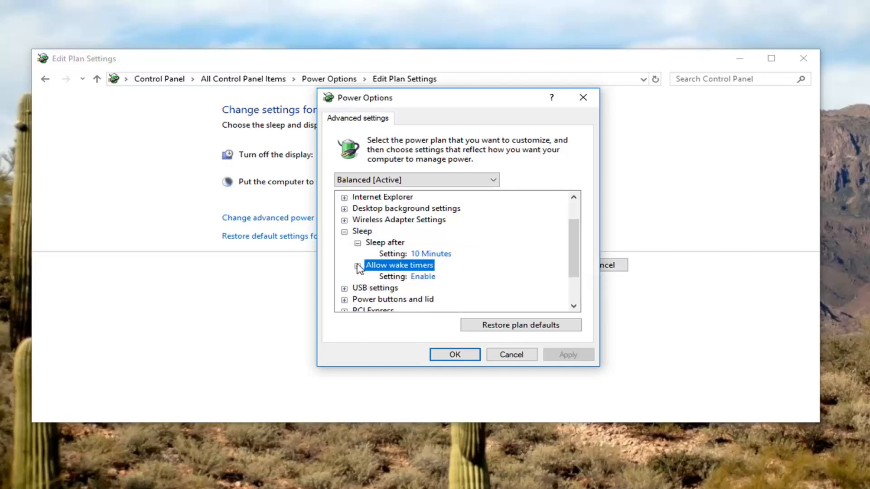
{"action": "mouse_move", "coordinate": [424, 280]}
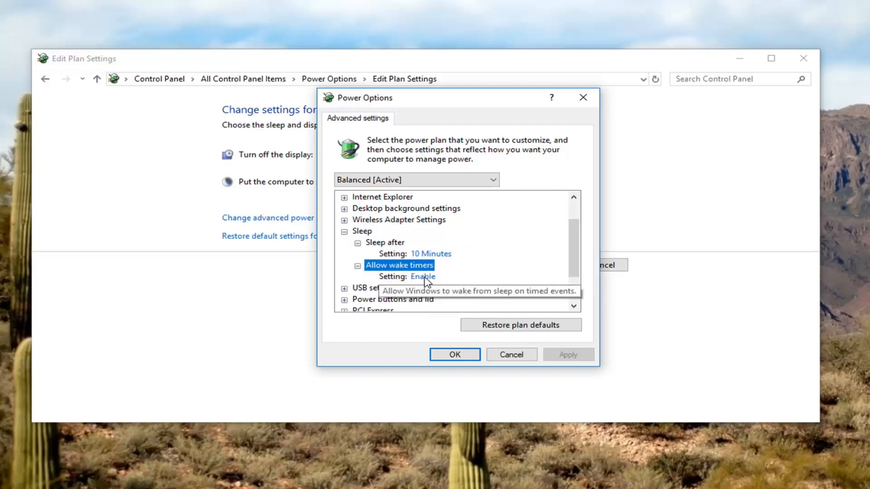
{"action": "mouse_move", "coordinate": [426, 282]}
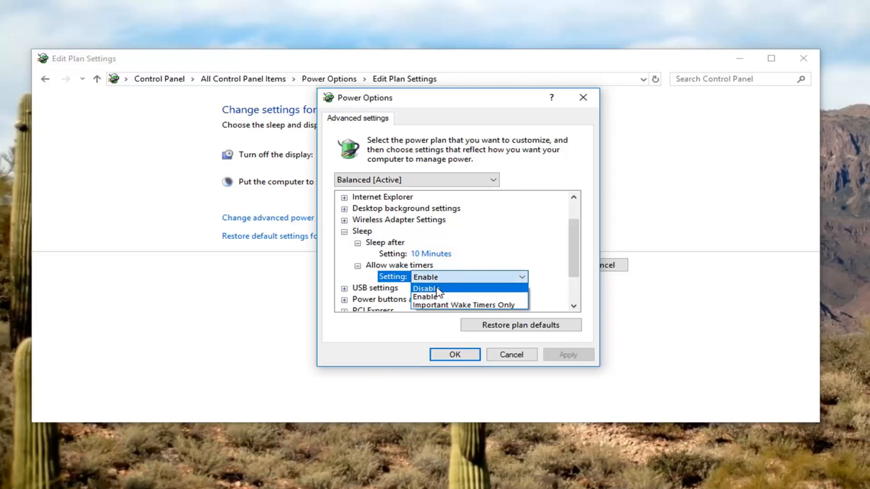
{"action": "left_click", "coordinate": [425, 288]}
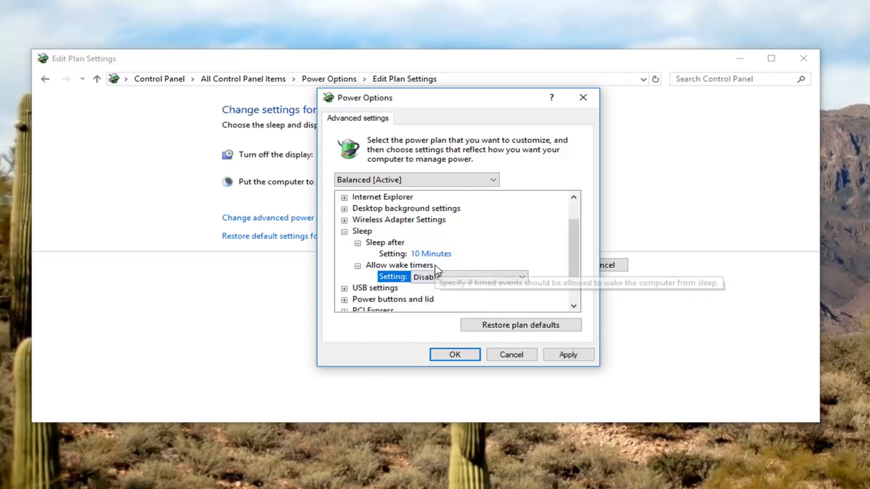
{"action": "scroll", "scroll_direction": "down", "scroll_amount": 3}
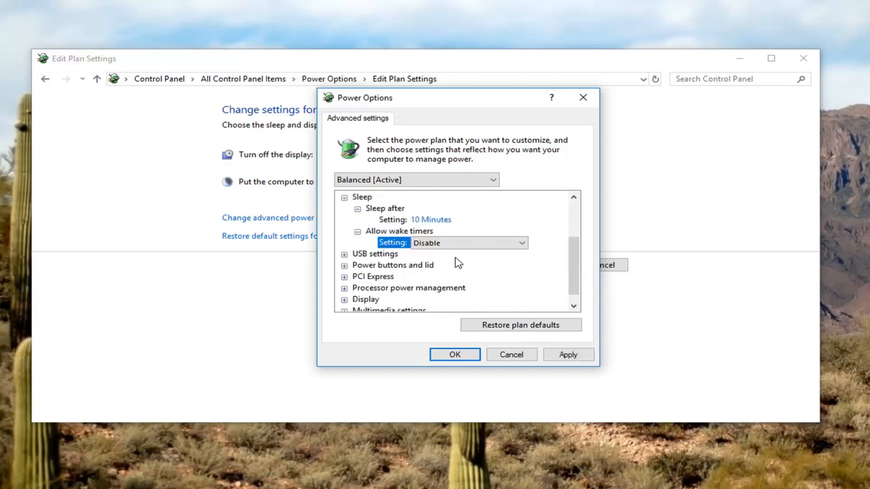
{"action": "scroll", "scroll_direction": "up", "scroll_amount": 3}
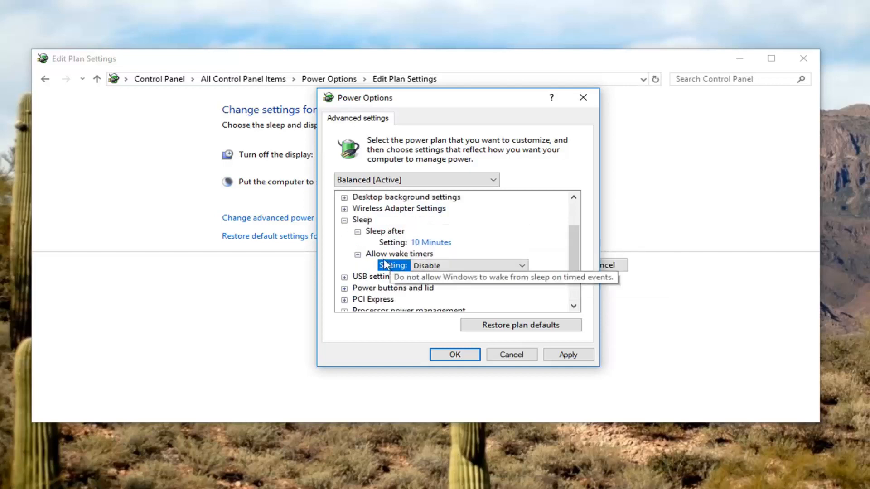
{"action": "mouse_move", "coordinate": [433, 269]}
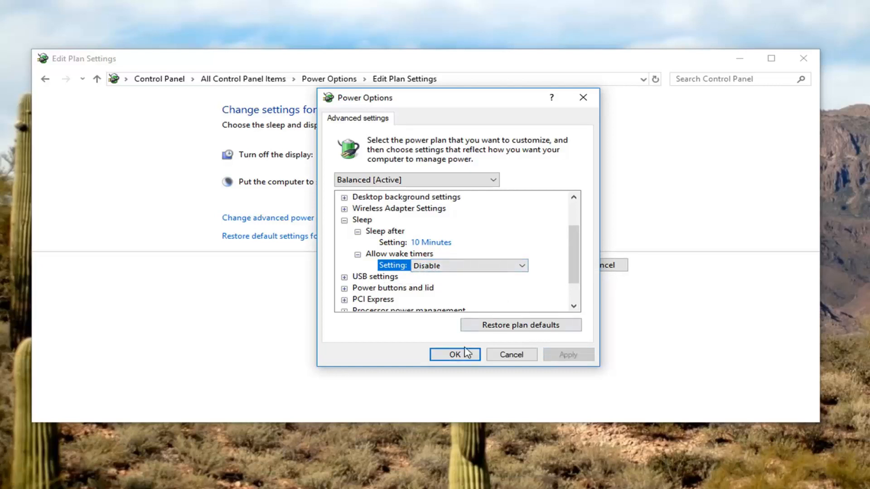
{"action": "left_click", "coordinate": [455, 354]}
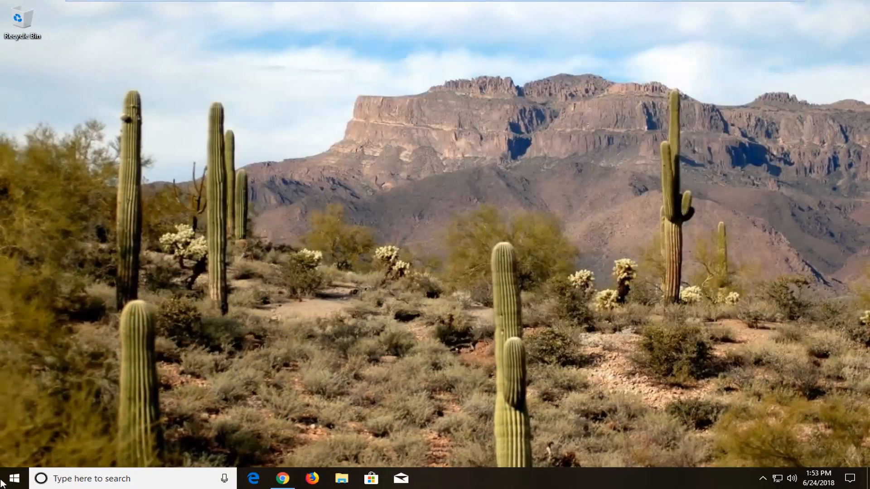
Search Start for 'device manager' and launch the Device Manager best match.
{"action": "left_click", "coordinate": [11, 478]}
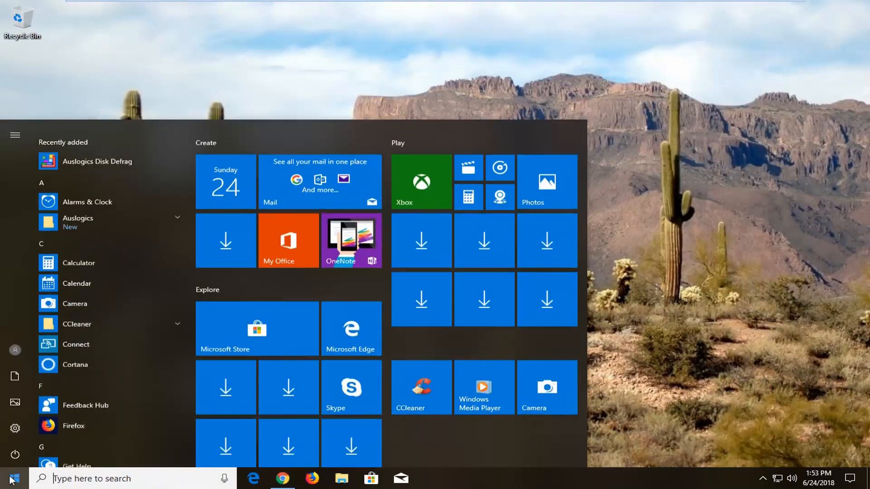
{"action": "type", "text": "device manage"}
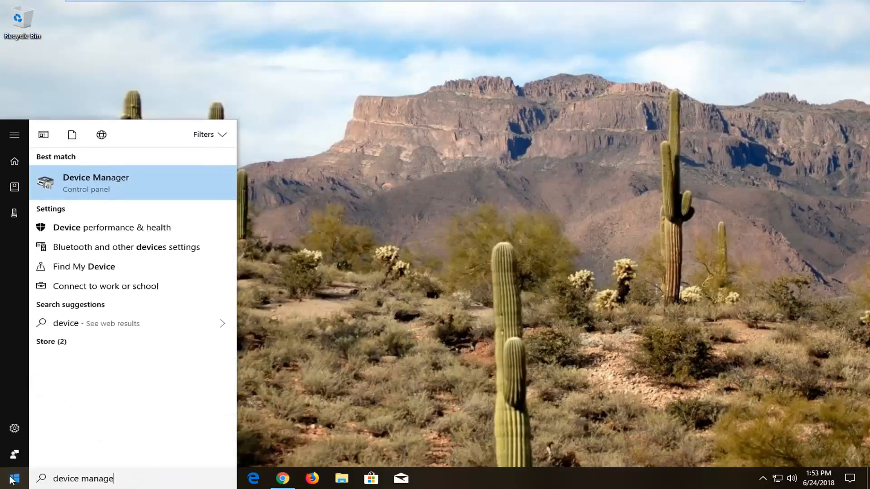
{"action": "type", "text": "r"}
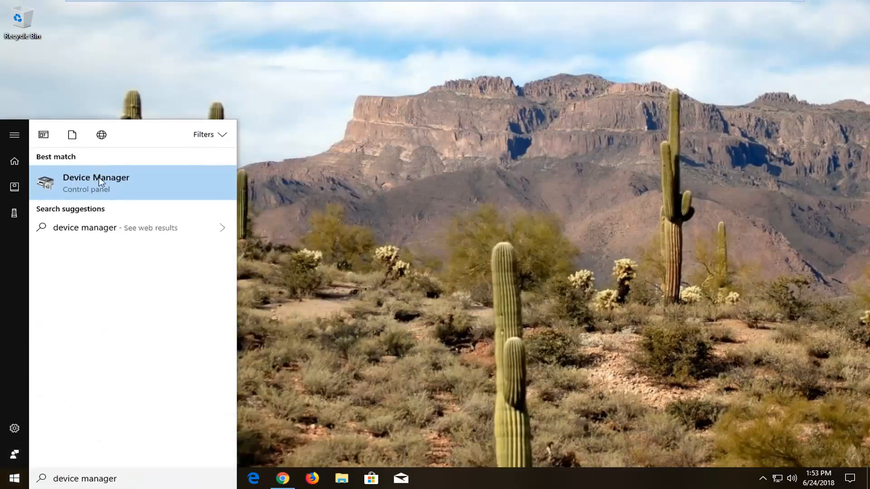
{"action": "left_click", "coordinate": [96, 183]}
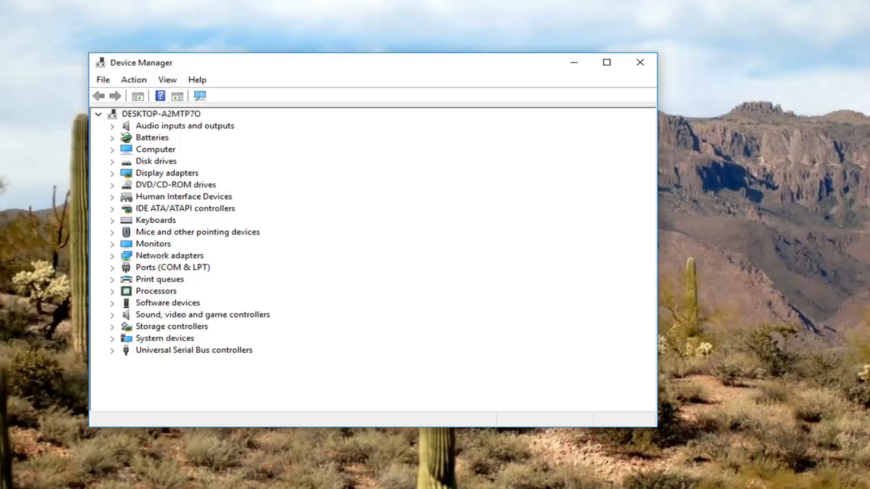
{"action": "mouse_move", "coordinate": [156, 213]}
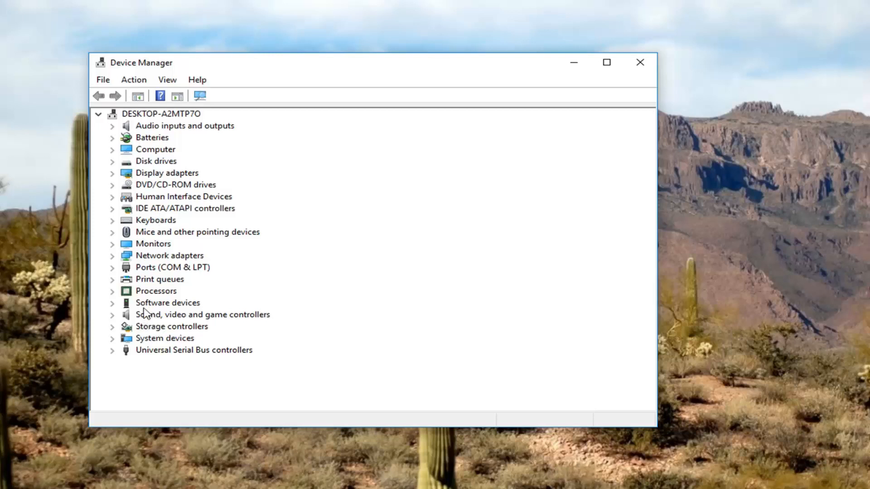
Expand Keyboards and view the PS/2 keyboard's properties.
{"action": "left_click", "coordinate": [156, 220]}
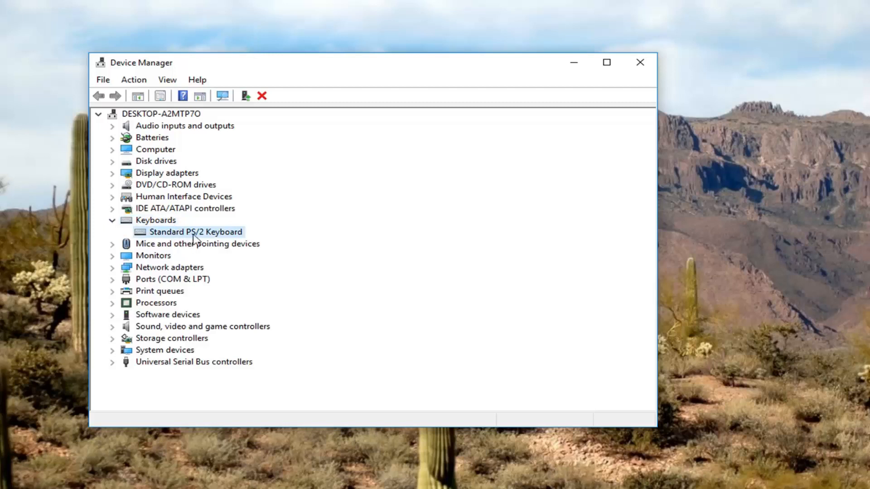
{"action": "right_click", "coordinate": [195, 232]}
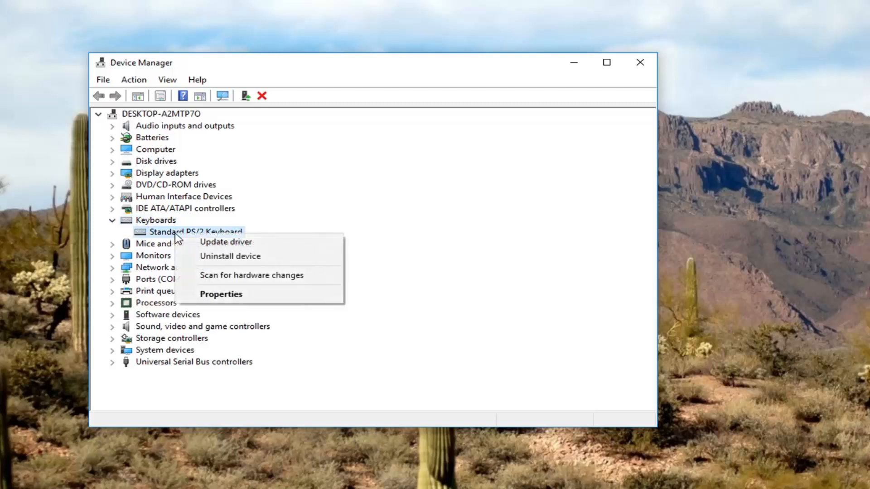
{"action": "left_click", "coordinate": [220, 294]}
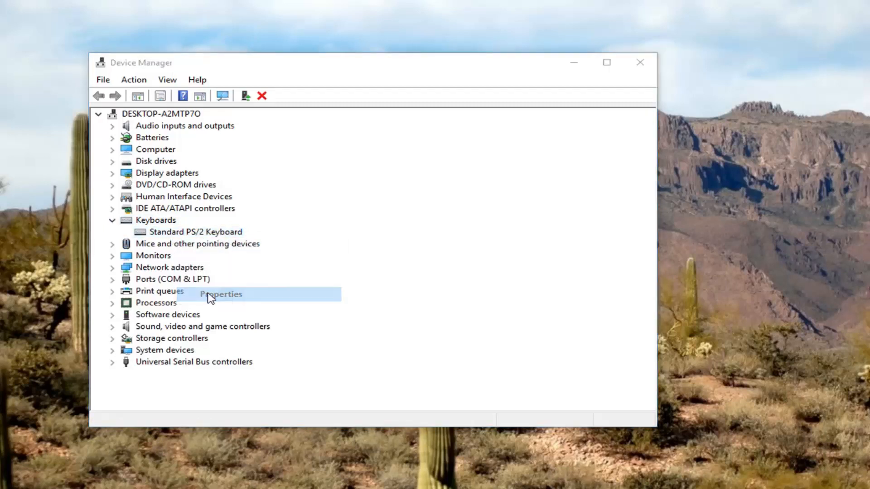
{"action": "left_click", "coordinate": [220, 294]}
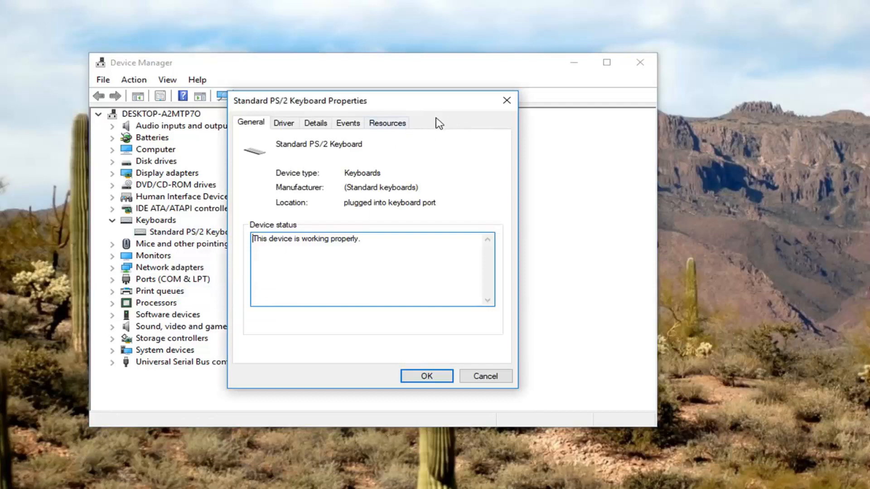
{"action": "mouse_move", "coordinate": [251, 186]}
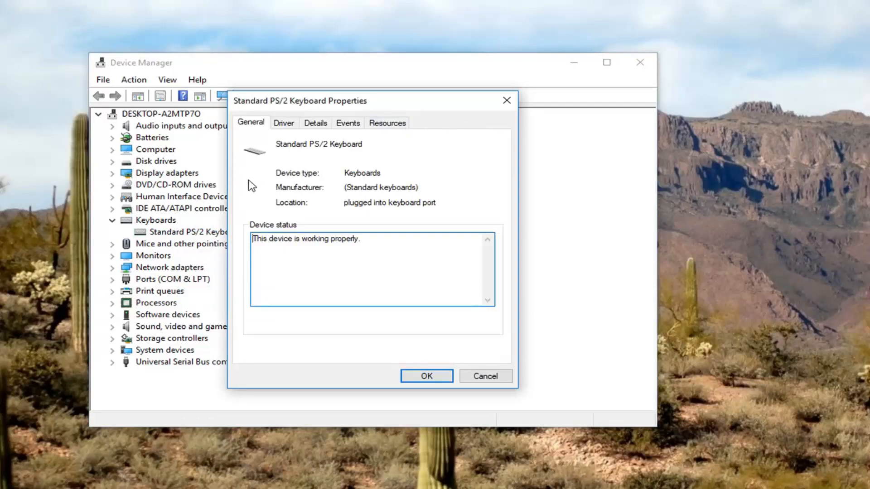
{"action": "mouse_move", "coordinate": [294, 194]}
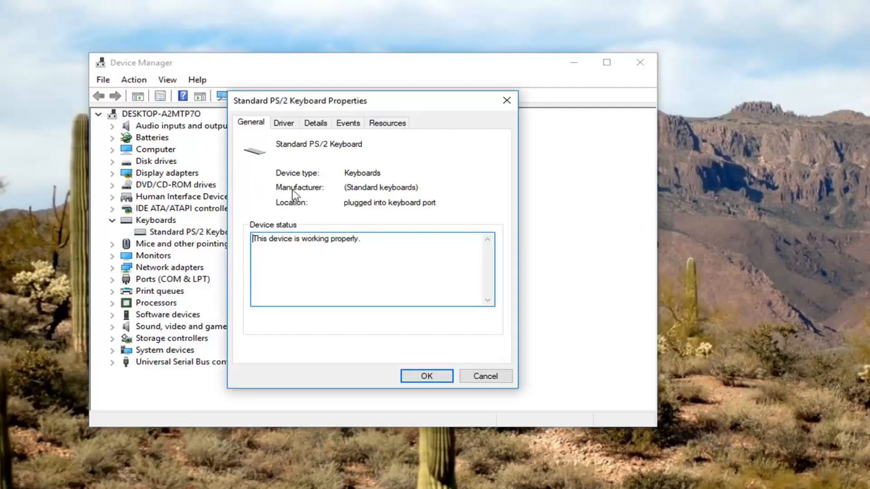
Expand Mice and other pointing devices and view the VMware USB Pointing Device properties.
{"action": "right_click", "coordinate": [178, 244]}
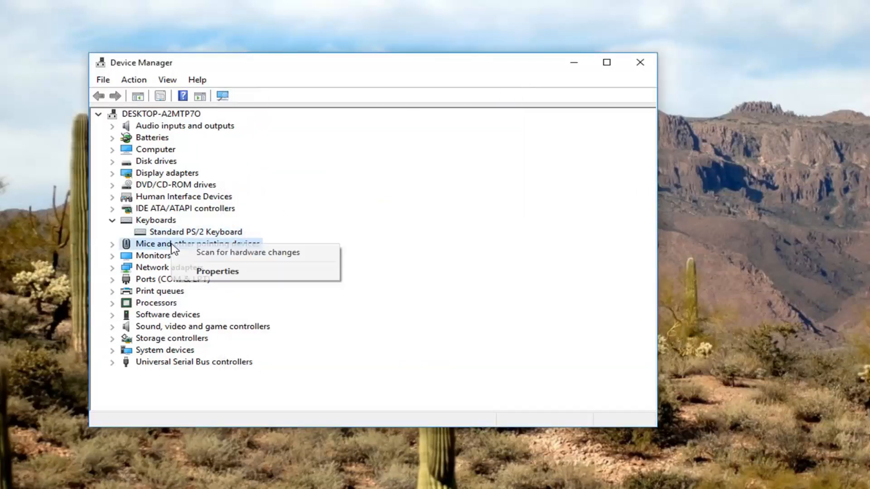
{"action": "right_click", "coordinate": [191, 255]}
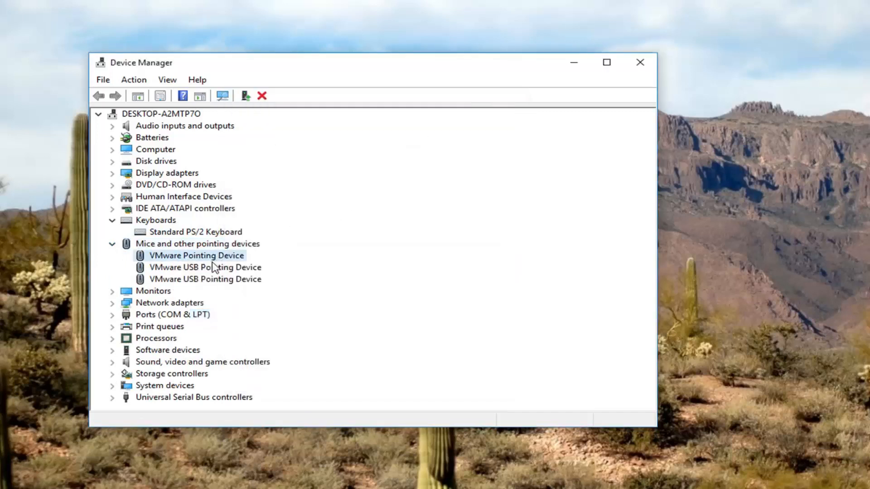
{"action": "double_click", "coordinate": [196, 255]}
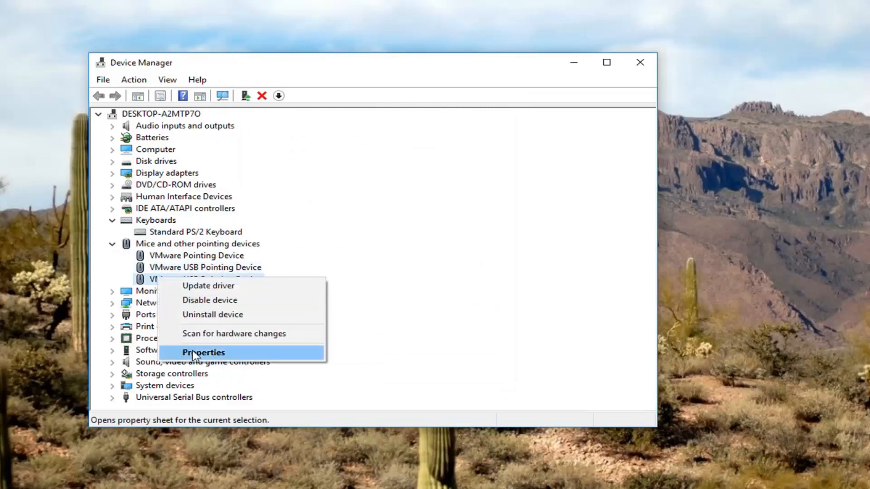
{"action": "left_click", "coordinate": [203, 352]}
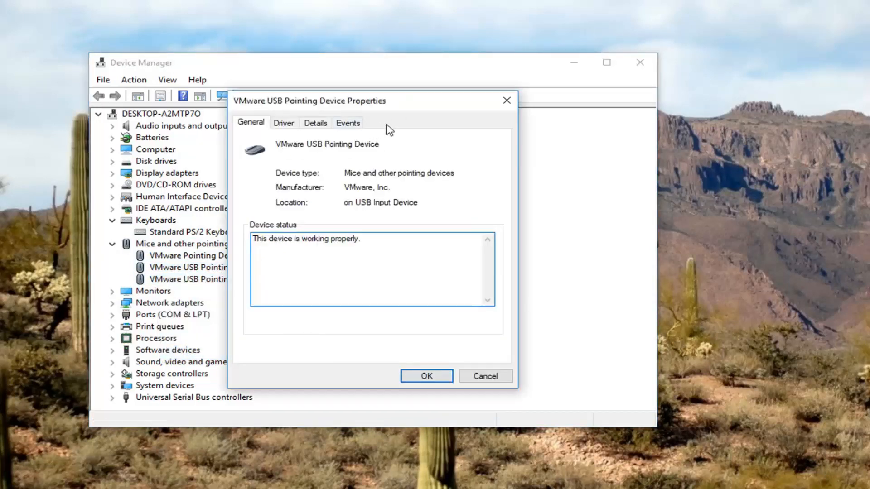
{"action": "mouse_move", "coordinate": [409, 128]}
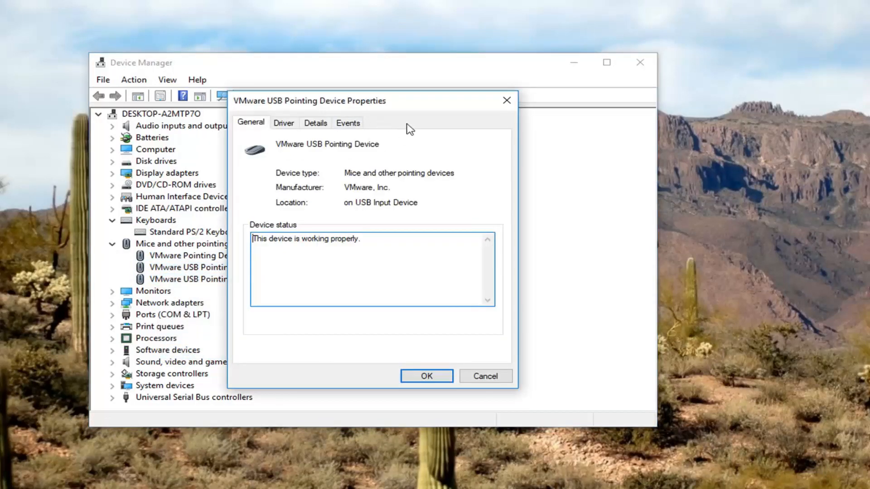
{"action": "mouse_move", "coordinate": [385, 125]}
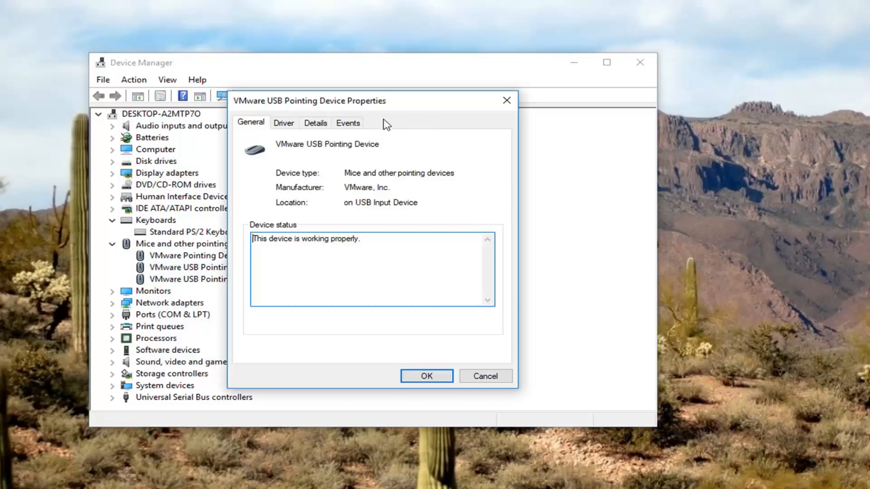
{"action": "mouse_move", "coordinate": [404, 123]}
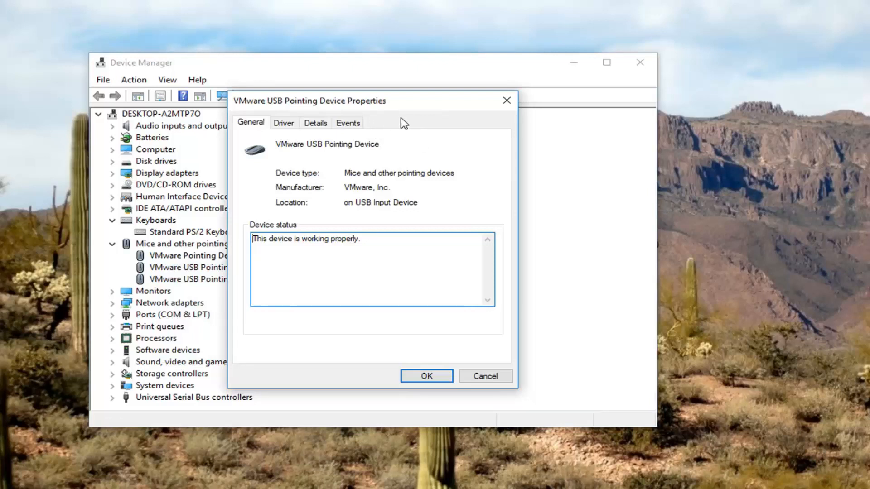
{"action": "mouse_move", "coordinate": [380, 138]}
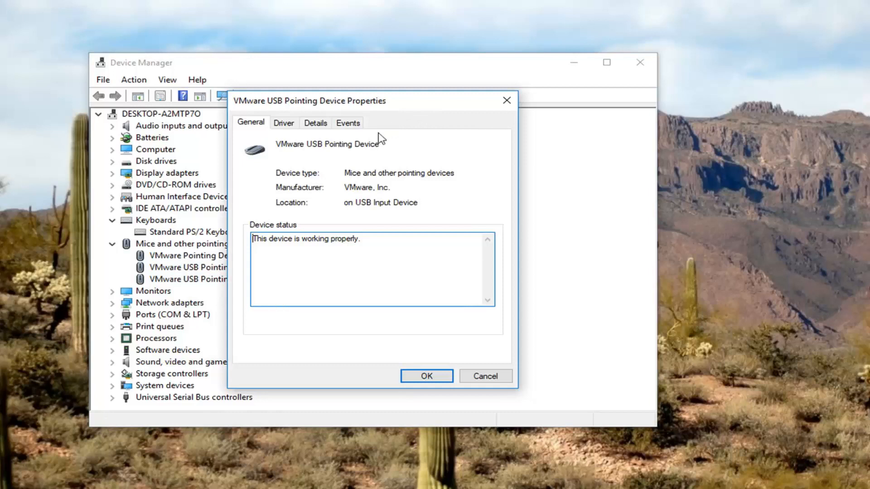
{"action": "mouse_move", "coordinate": [266, 216]}
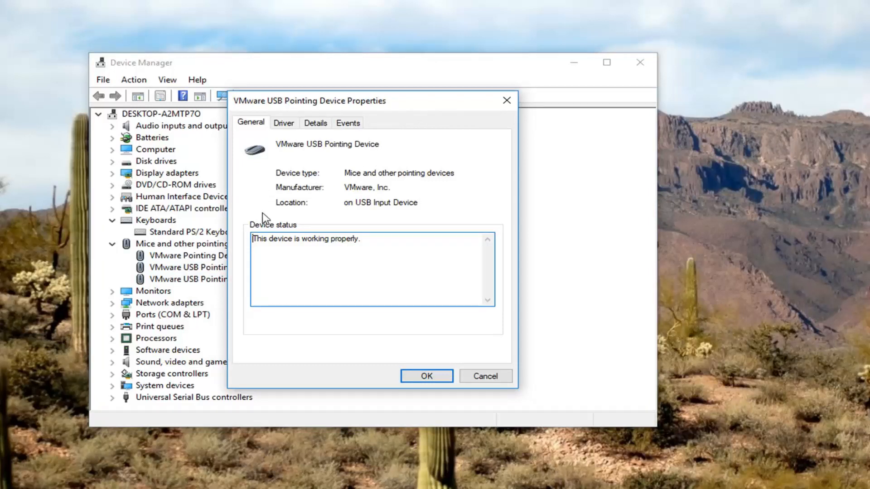
{"action": "mouse_move", "coordinate": [260, 207]}
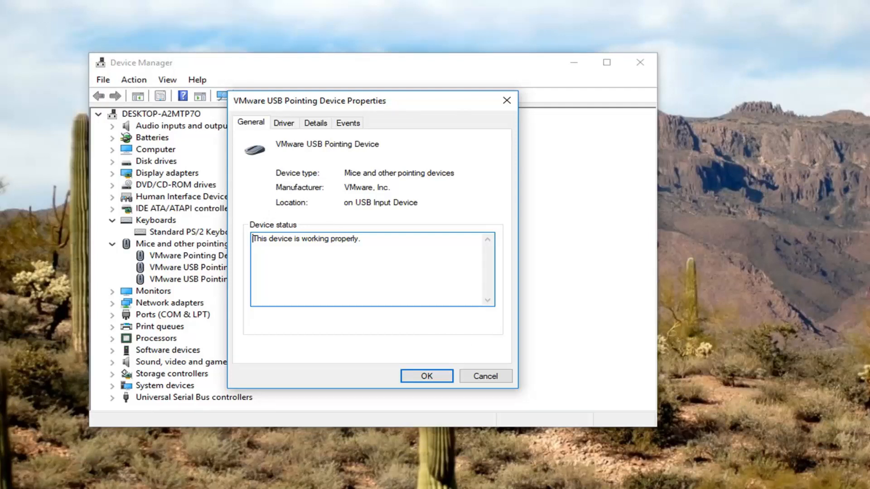
{"action": "mouse_move", "coordinate": [576, 278]}
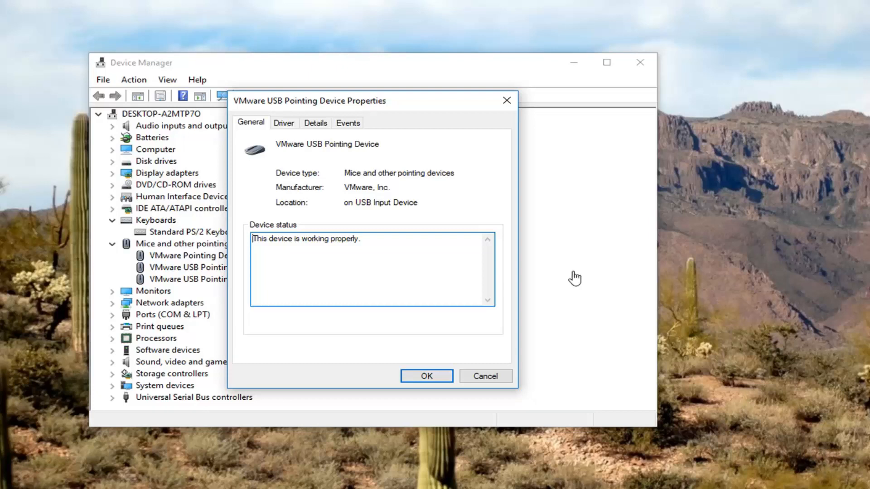
Dismiss the mouse dialog and uncheck wake permission for the Intel 82574L adapter.
{"action": "left_click", "coordinate": [426, 375]}
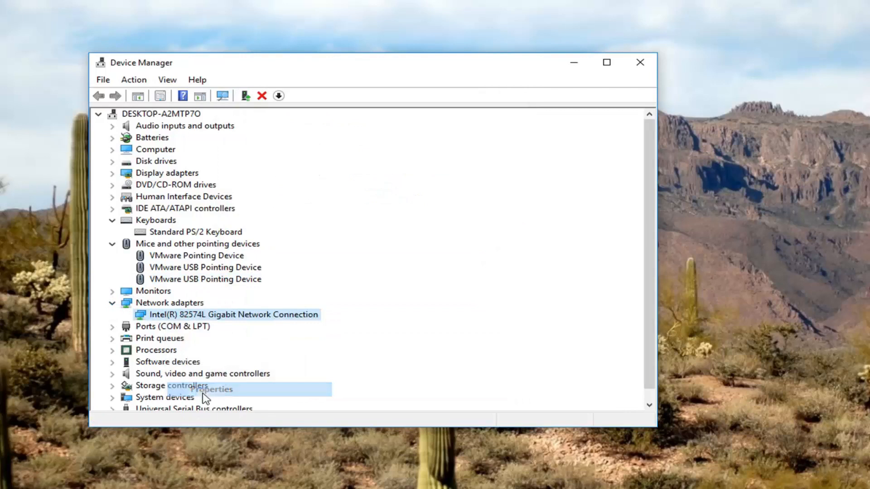
{"action": "left_click", "coordinate": [210, 388]}
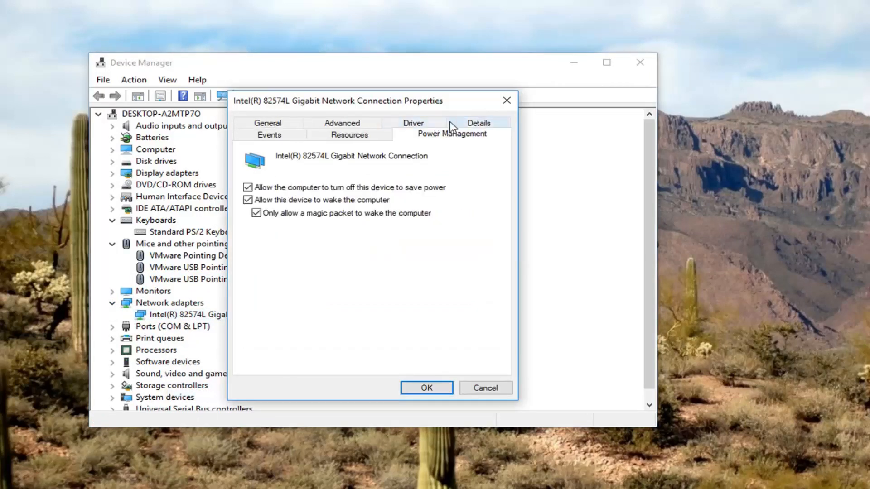
{"action": "mouse_move", "coordinate": [438, 183]}
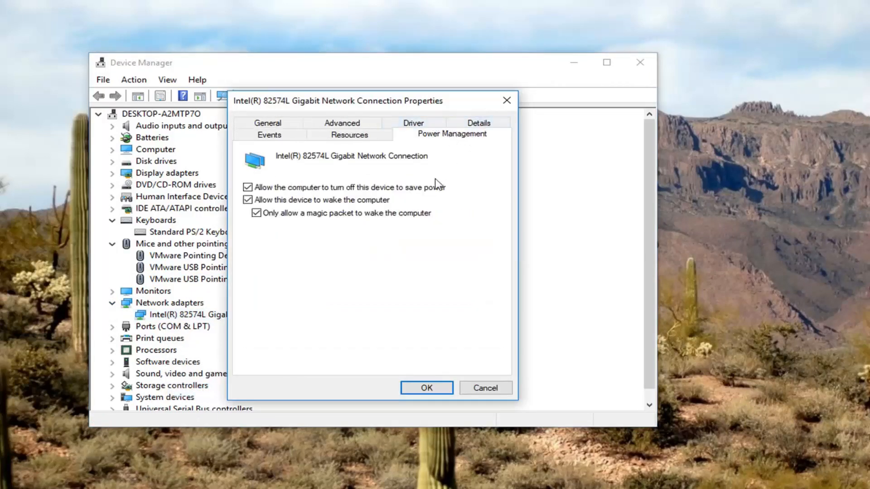
{"action": "mouse_move", "coordinate": [256, 212]}
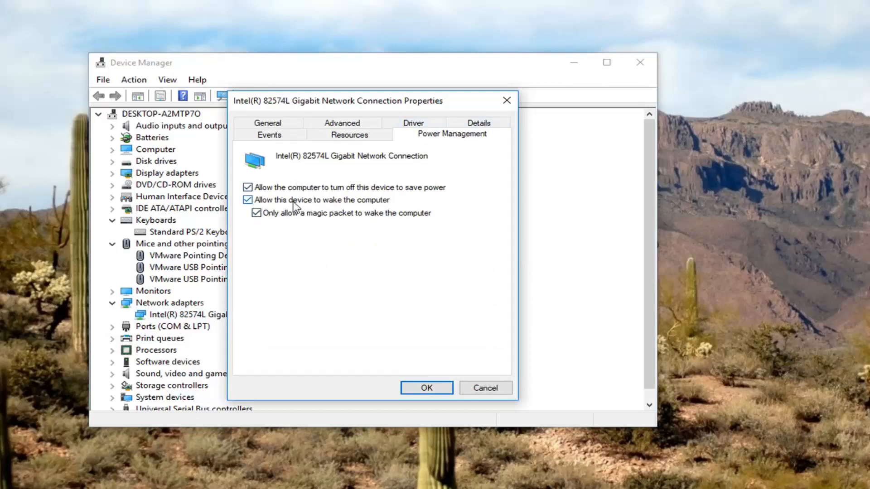
{"action": "left_click", "coordinate": [247, 199]}
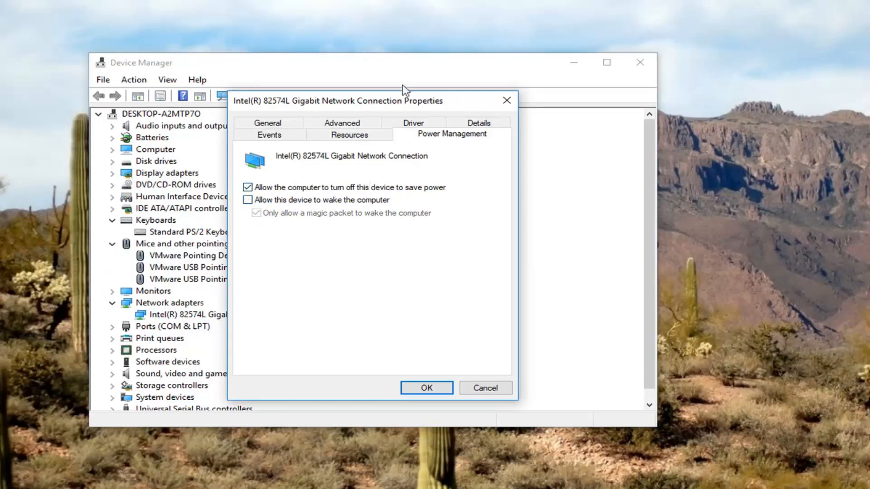
{"action": "left_click", "coordinate": [426, 387]}
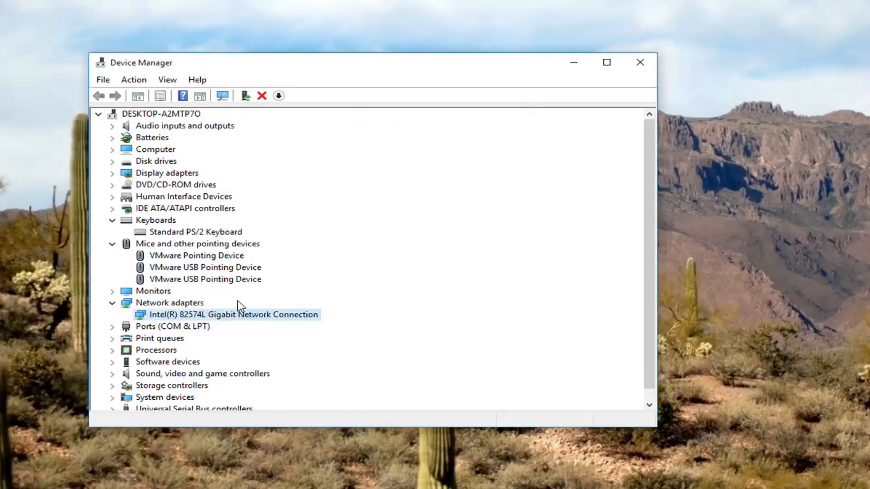
{"action": "mouse_move", "coordinate": [114, 142]}
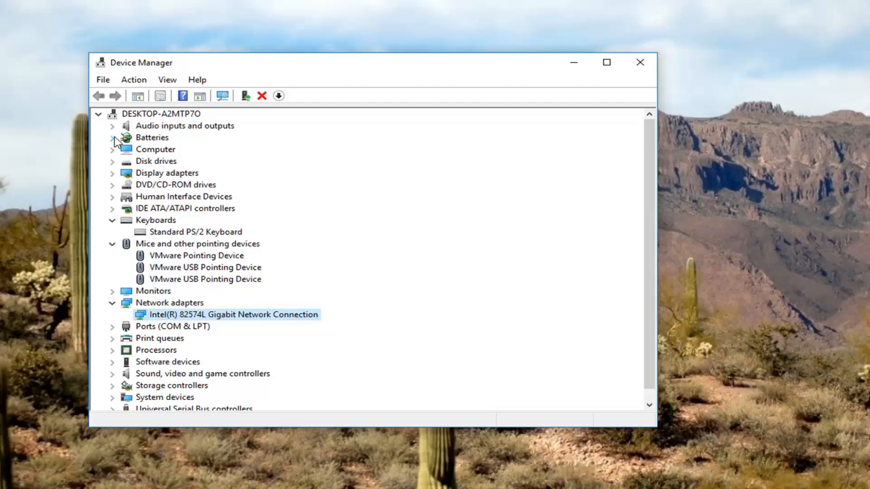
{"action": "mouse_move", "coordinate": [192, 168]}
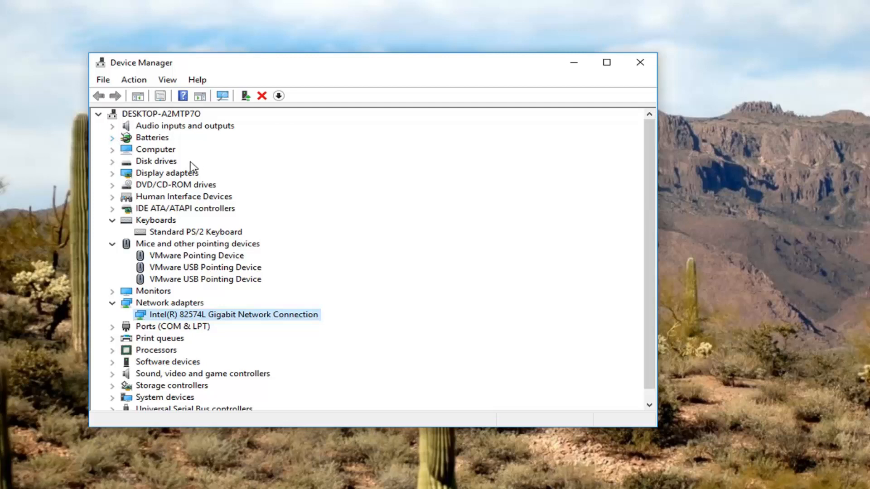
{"action": "mouse_move", "coordinate": [163, 326]}
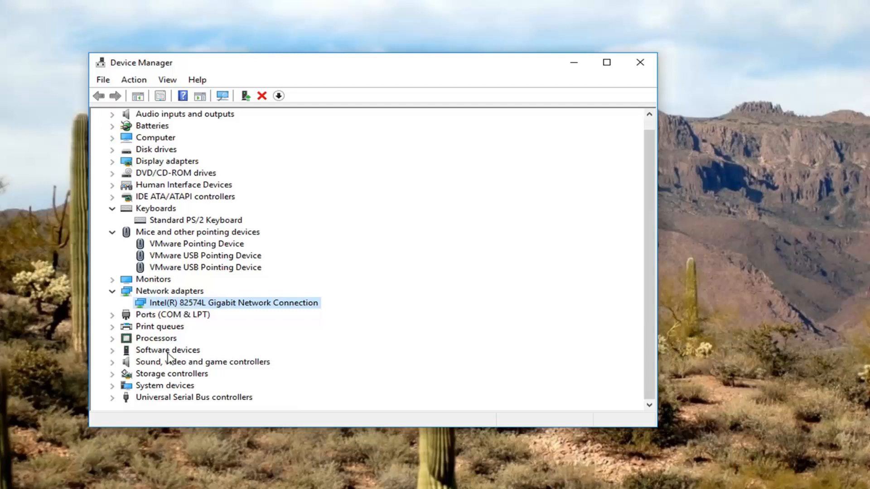
{"action": "mouse_move", "coordinate": [170, 346]}
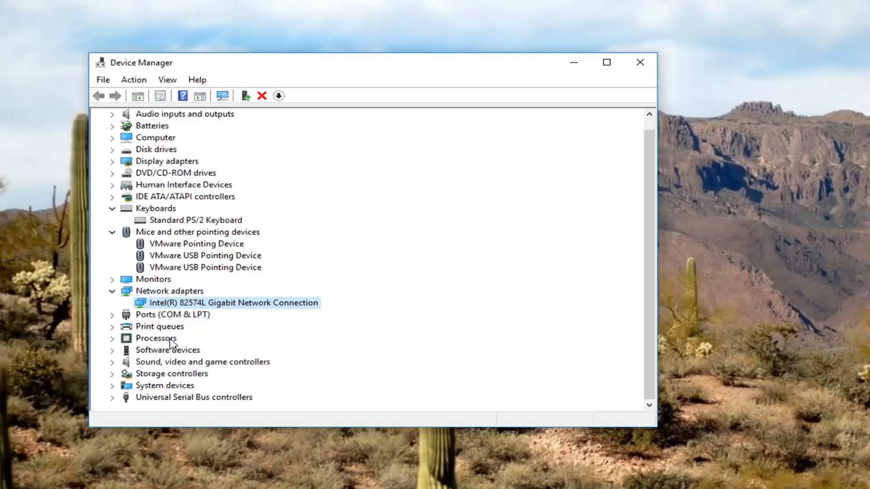
{"action": "mouse_move", "coordinate": [246, 303]}
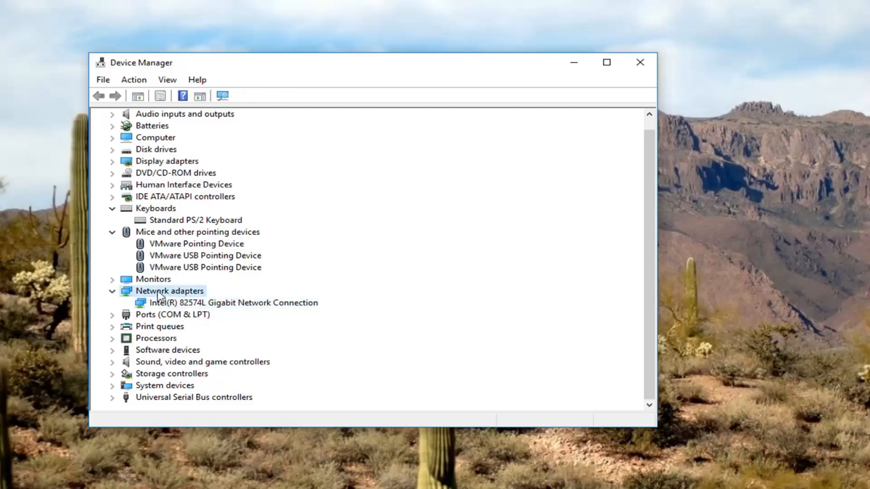
Select Network adapters, then close Device Manager to the desktop.
{"action": "left_click", "coordinate": [233, 302]}
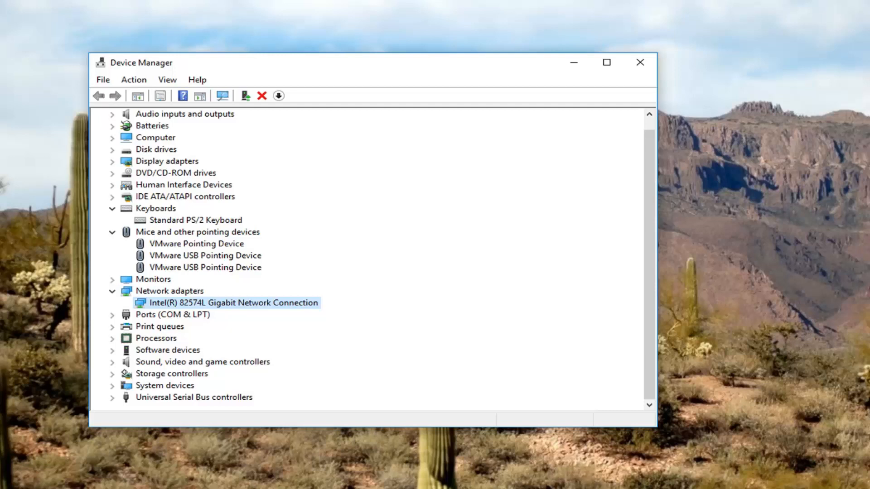
{"action": "mouse_move", "coordinate": [462, 84]}
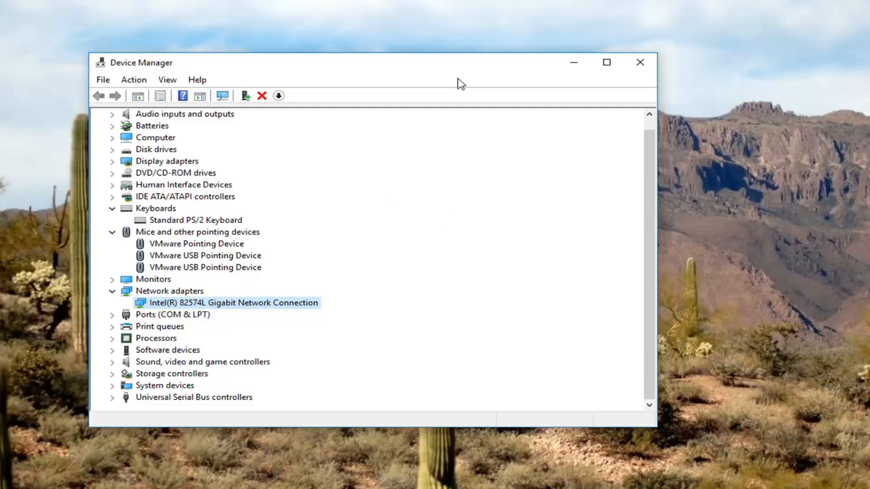
{"action": "scroll", "scroll_direction": "up", "scroll_amount": 3}
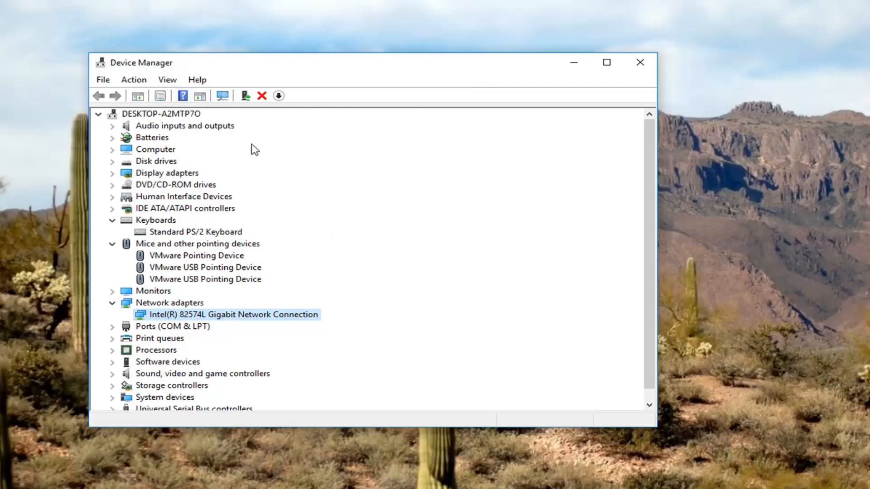
{"action": "mouse_move", "coordinate": [640, 62]}
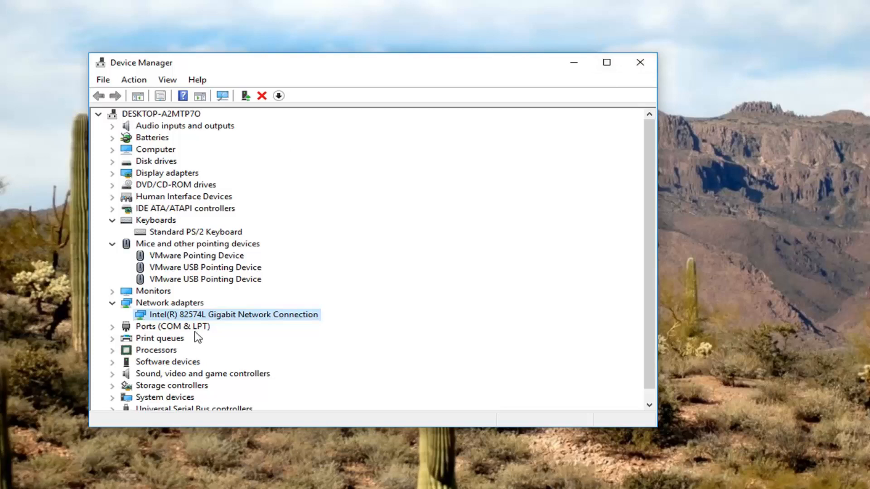
{"action": "mouse_move", "coordinate": [116, 130]}
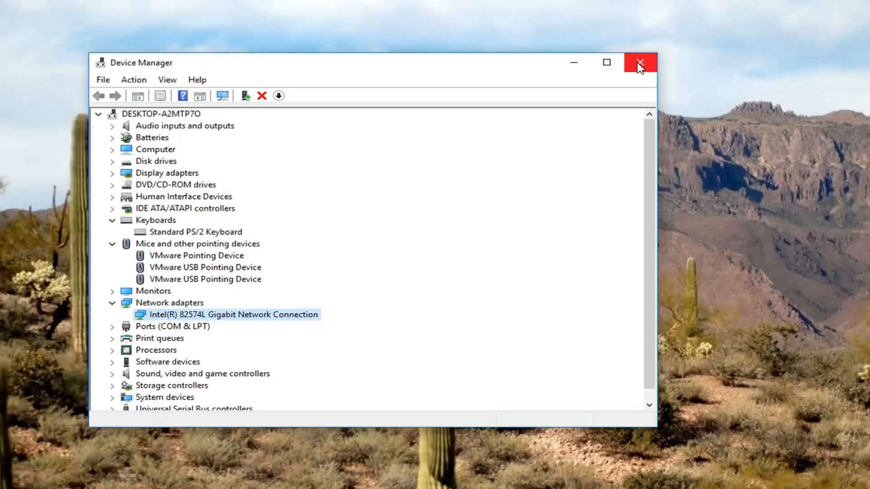
{"action": "left_click", "coordinate": [639, 63]}
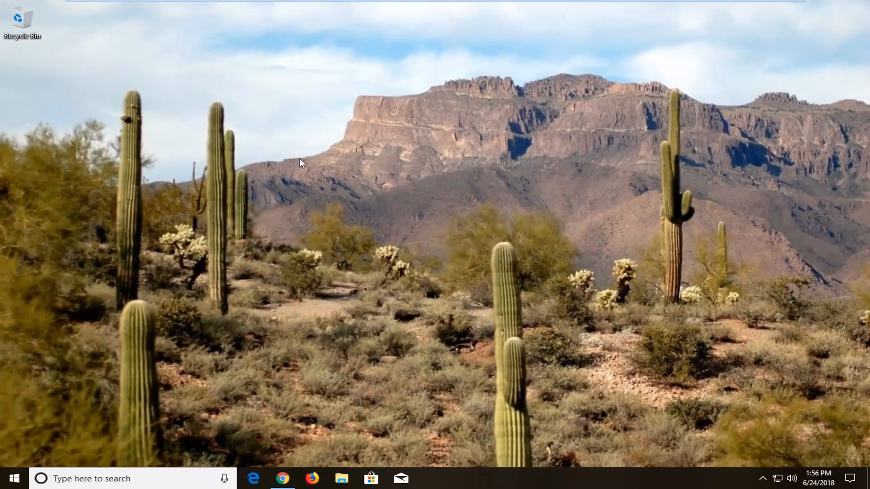